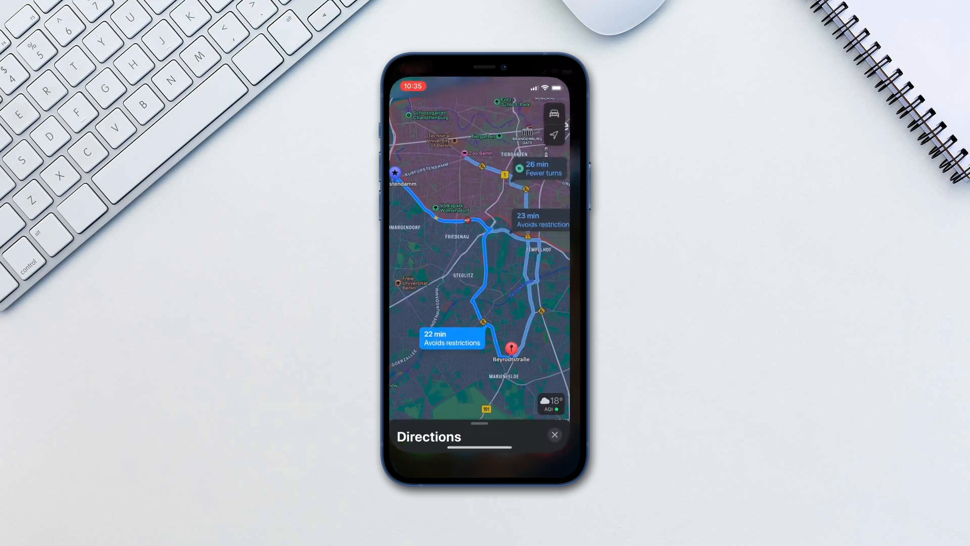
Expand the directions sheet to show the route from Beyrodtstraße to Alexanderplatz Bhf
left_click_drag(479, 423, 479, 248)
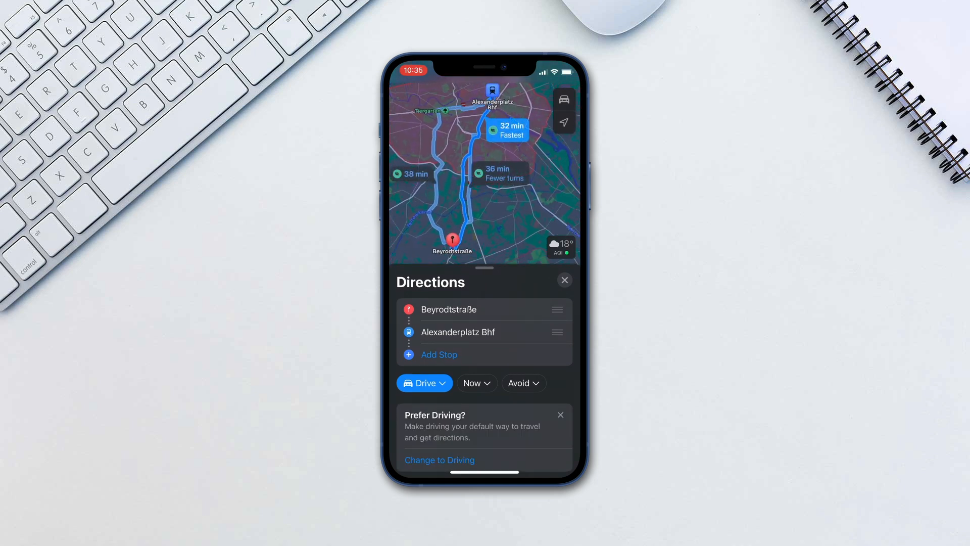
Add Kurfürstendamm as a third stop after Alexanderplatz Bhf
left_click(439, 355)
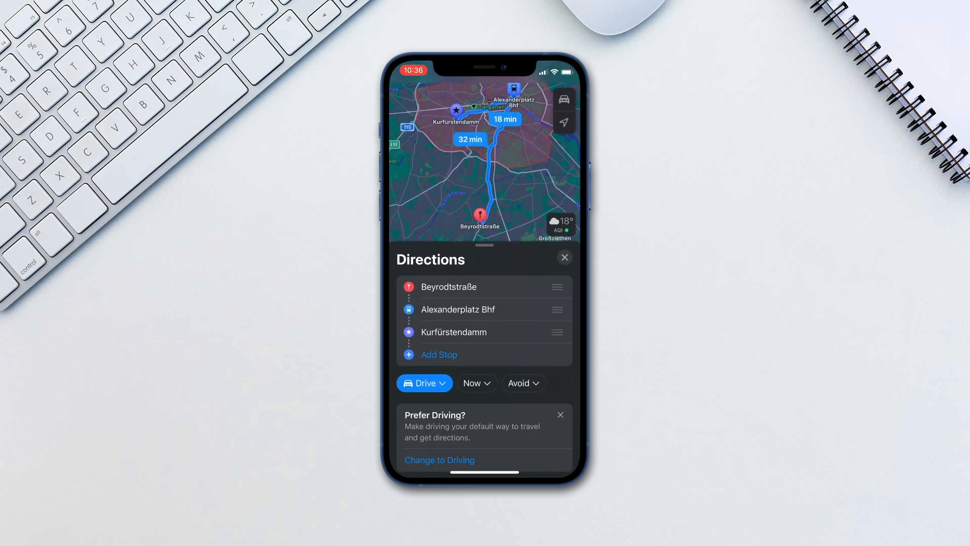
Search 'Ikea' and add IKEA as a fourth stop after Kurfürstendamm
left_click(439, 355)
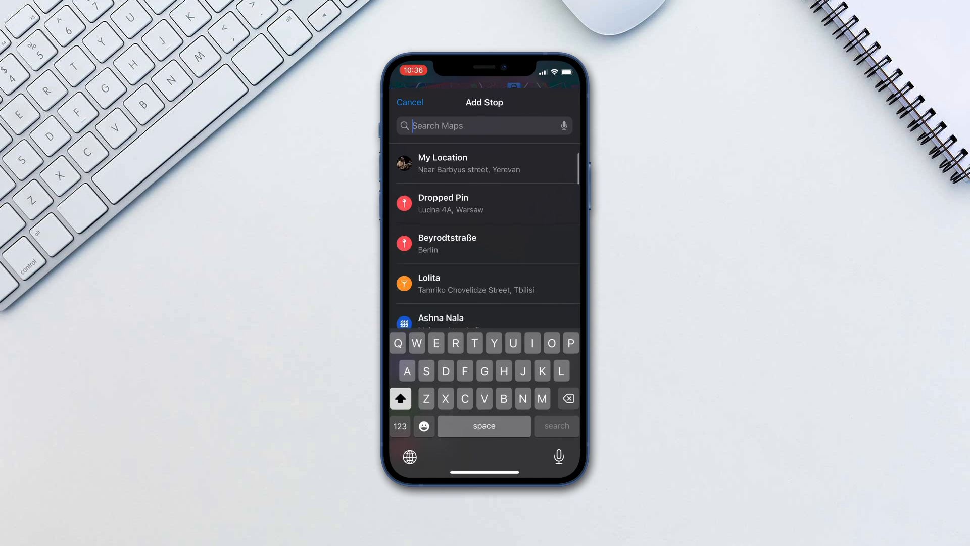
type("Ikea")
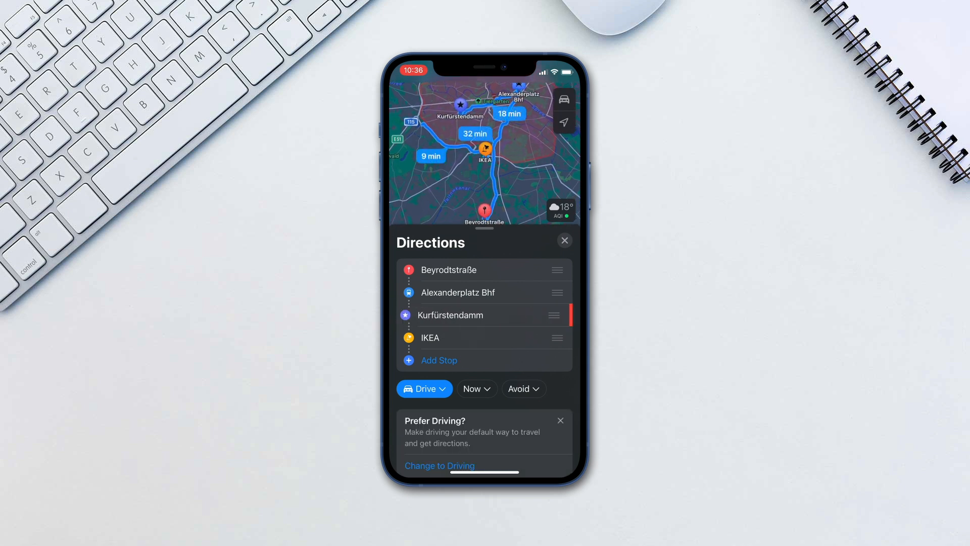
Dismiss Change Stop for Kurfürstendamm, then swipe its row to reveal Delete
left_click(450, 315)
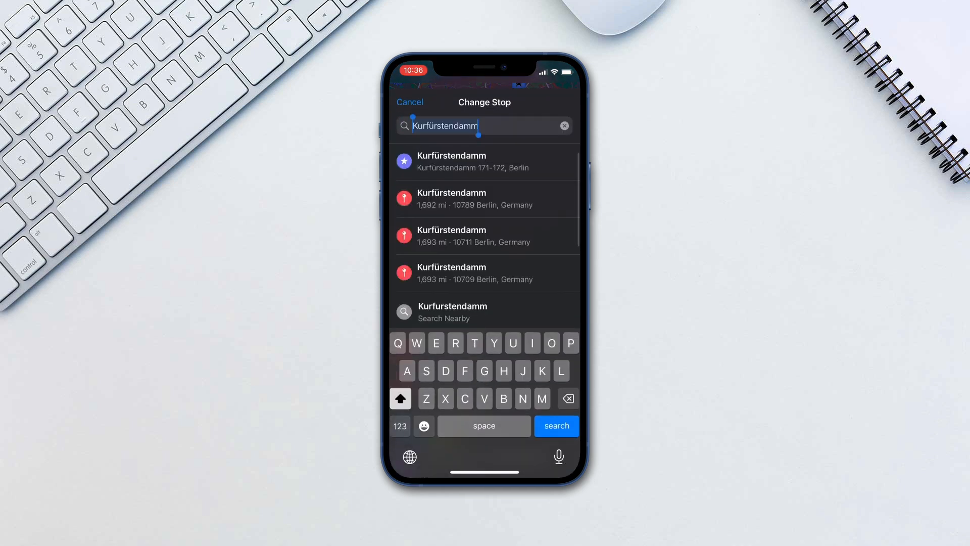
left_click(452, 162)
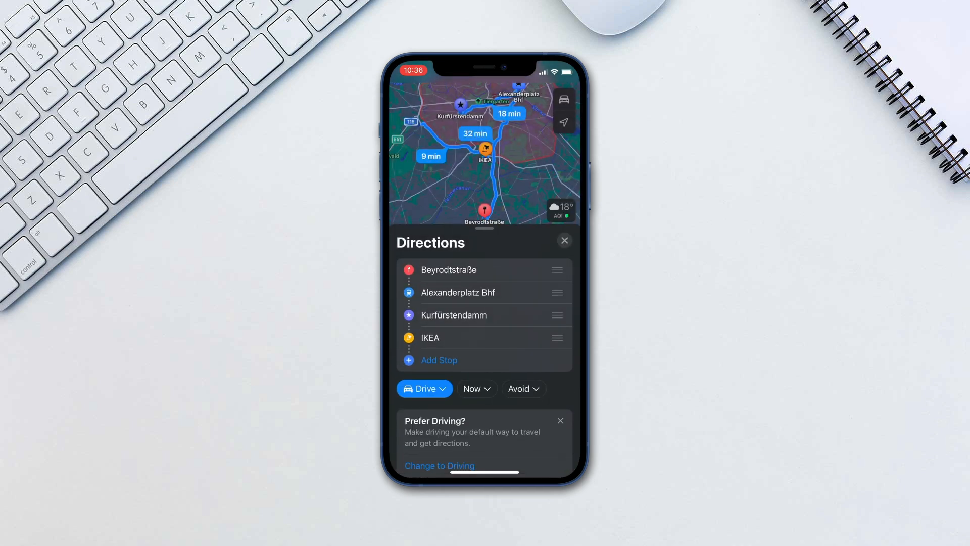
left_click_drag(525, 315, 434, 315)
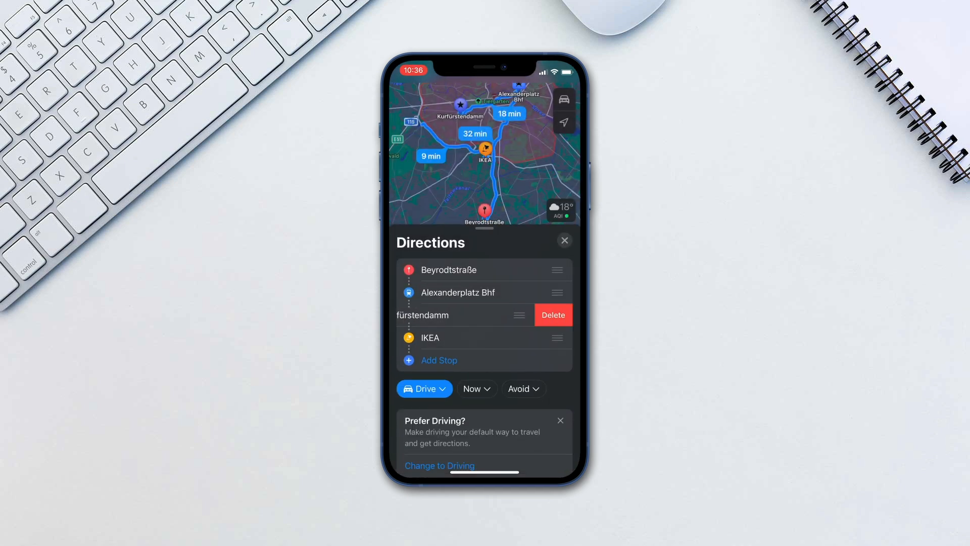